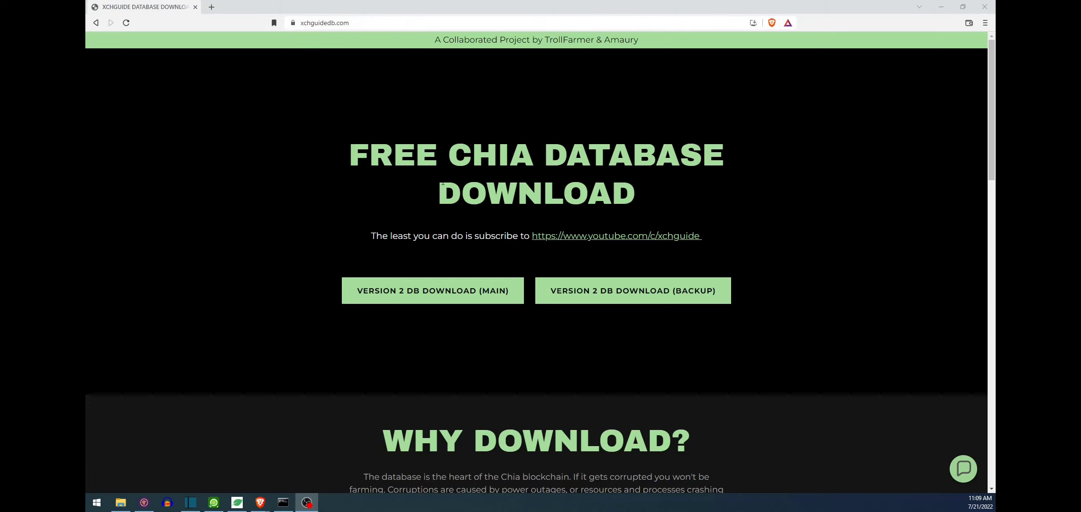
mouse_move(432, 290)
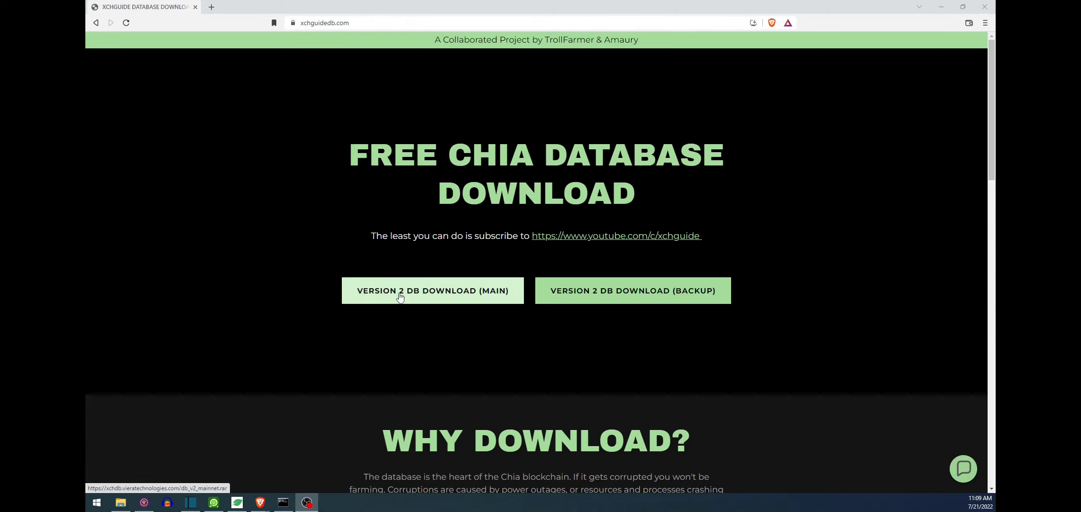
- Save the Version 2 main Chia database archive to the Storage (D:) drive
click(432, 290)
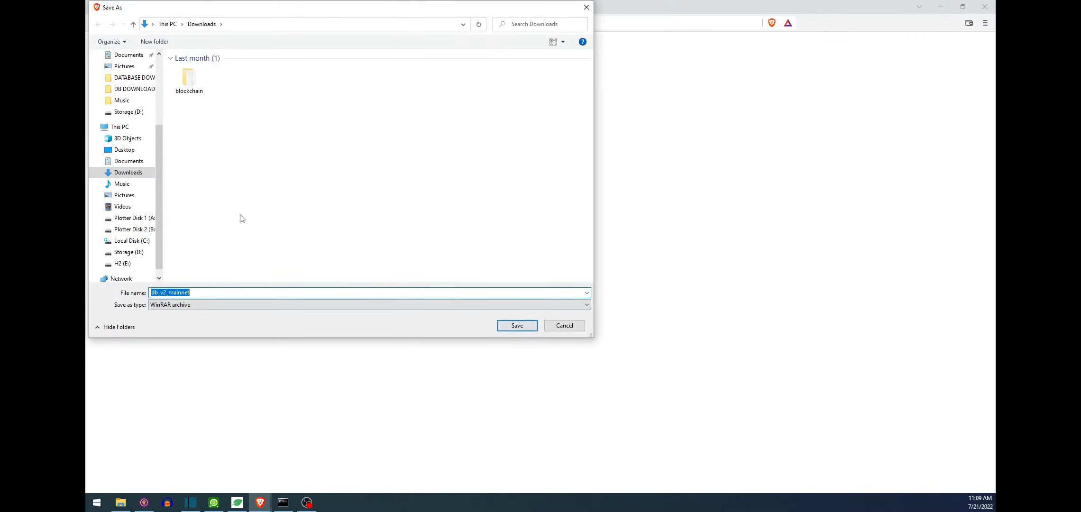
click(128, 252)
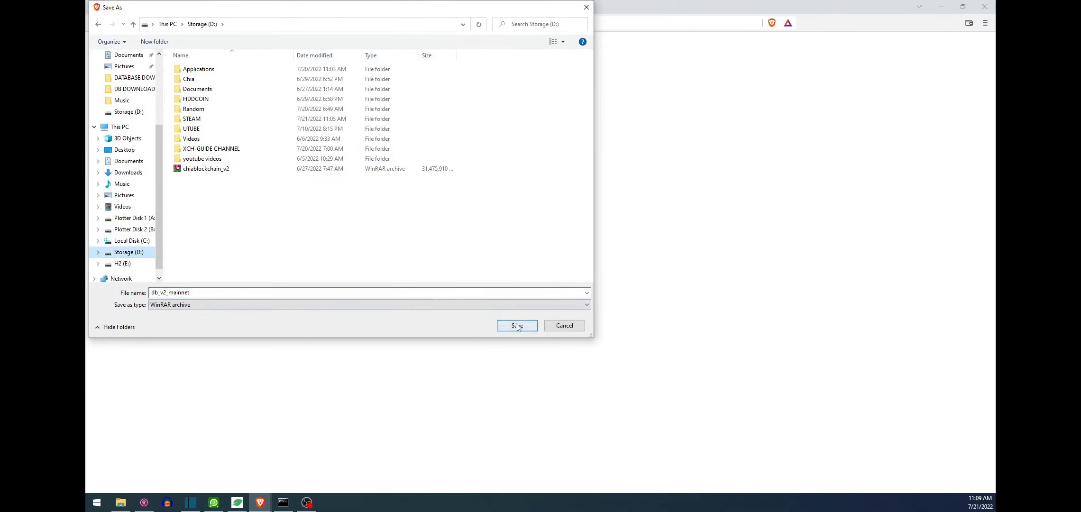
click(516, 325)
text(wi)
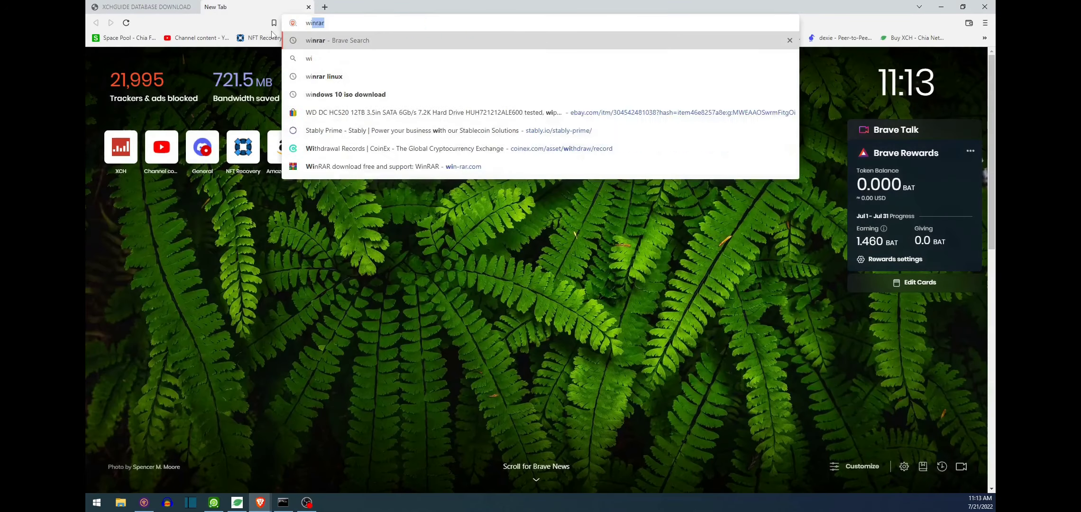
- Search 'winrar download', open win-rar.com and start the WinRAR download
key(Return)
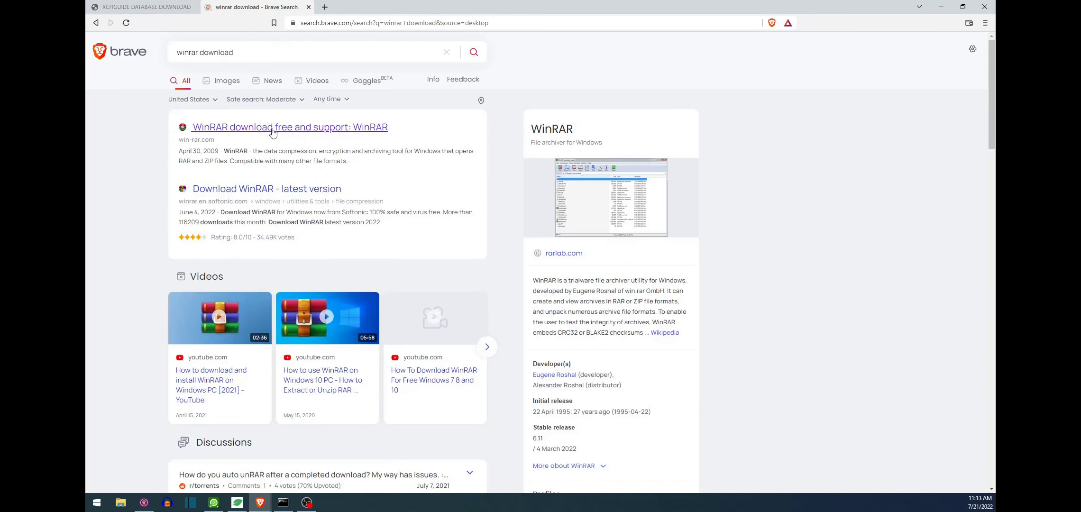
click(290, 127)
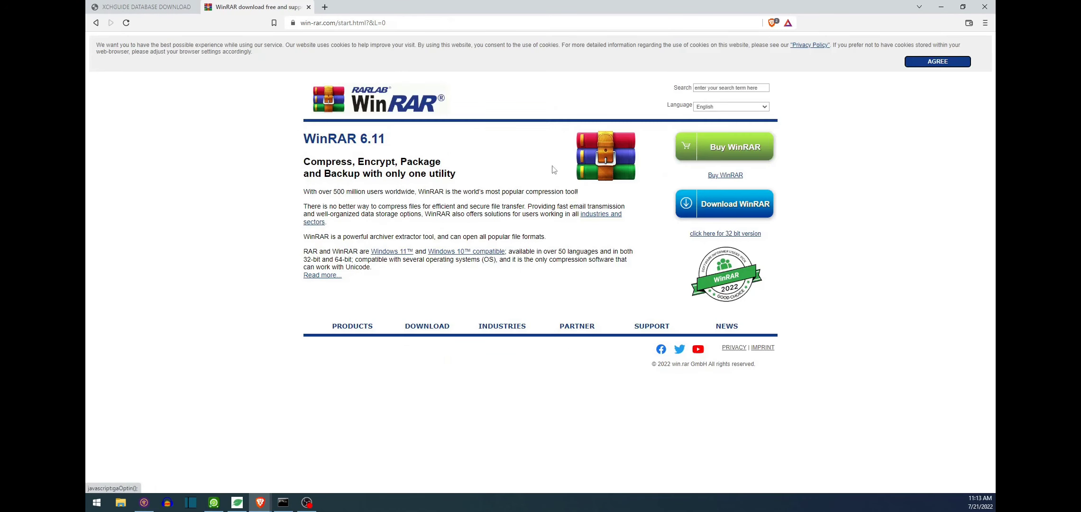
click(723, 203)
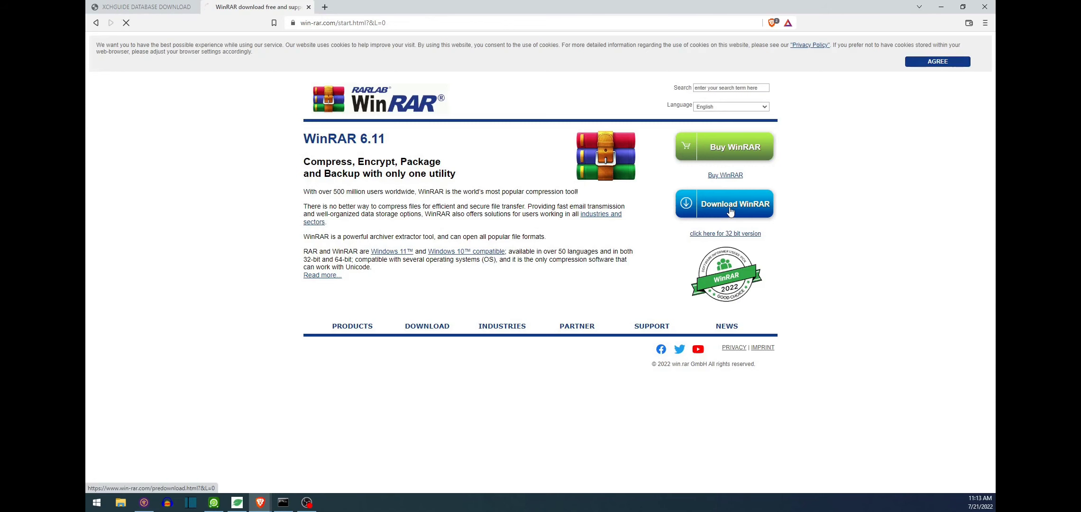
click(735, 203)
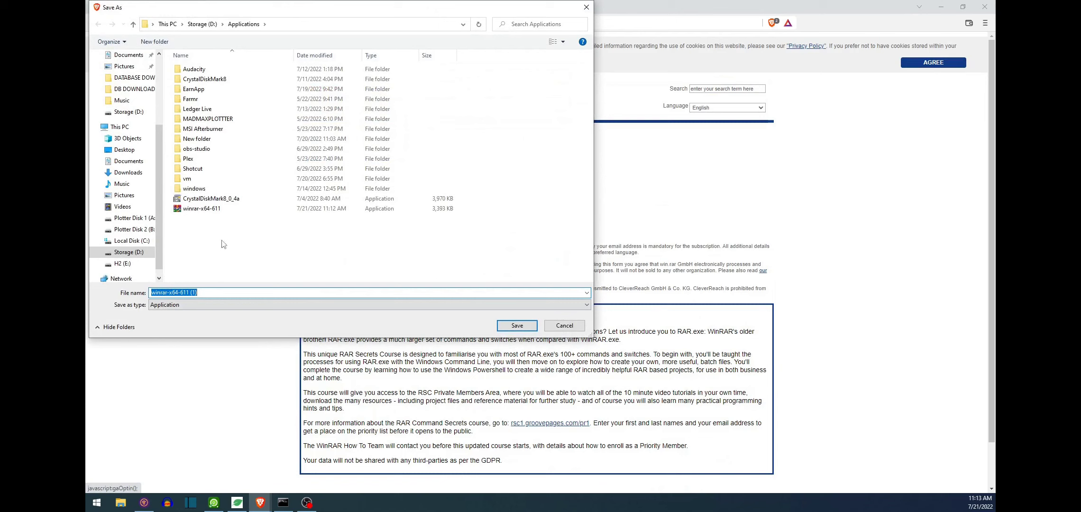
- Save the WinRAR 6.11 installer to Downloads, then install WinRAR
click(127, 172)
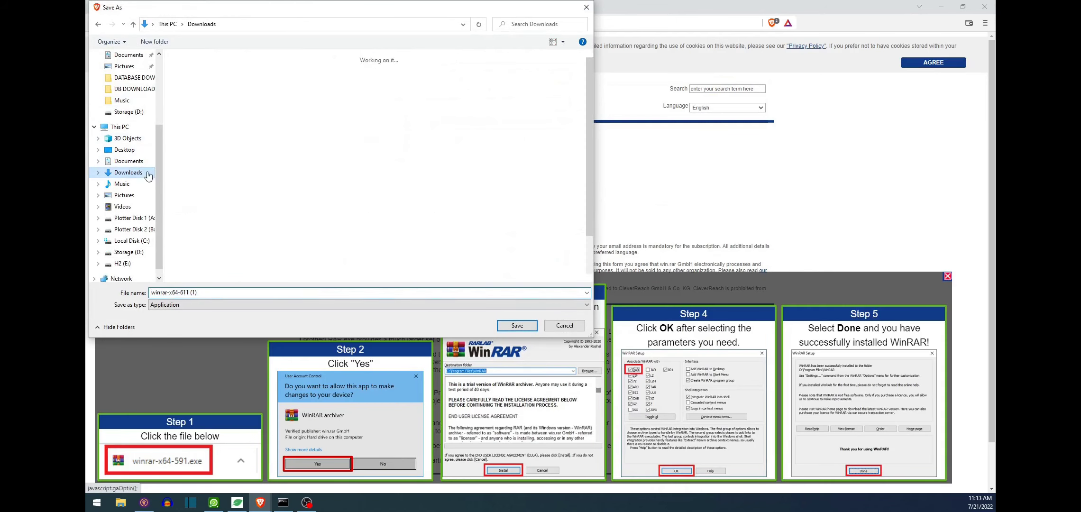
click(515, 325)
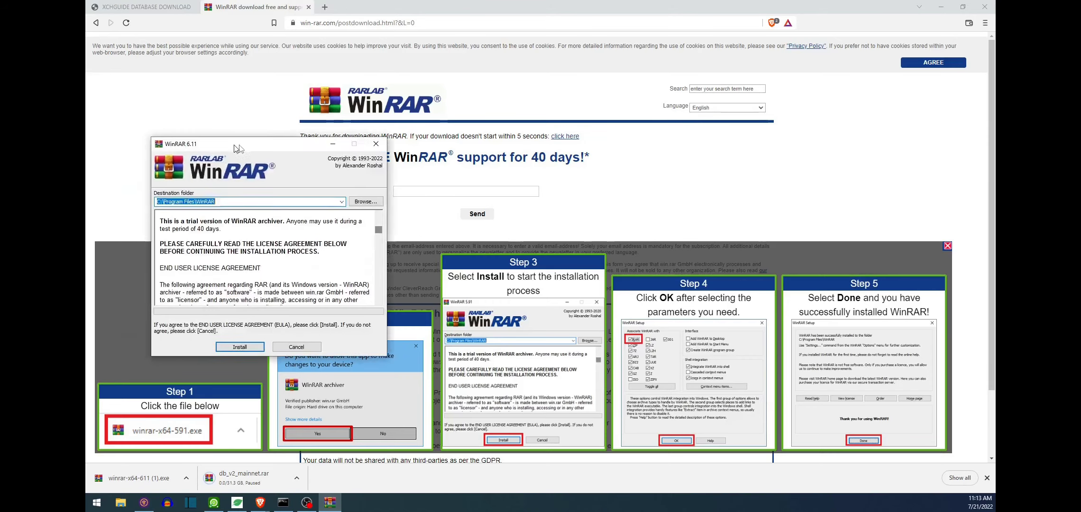
click(239, 346)
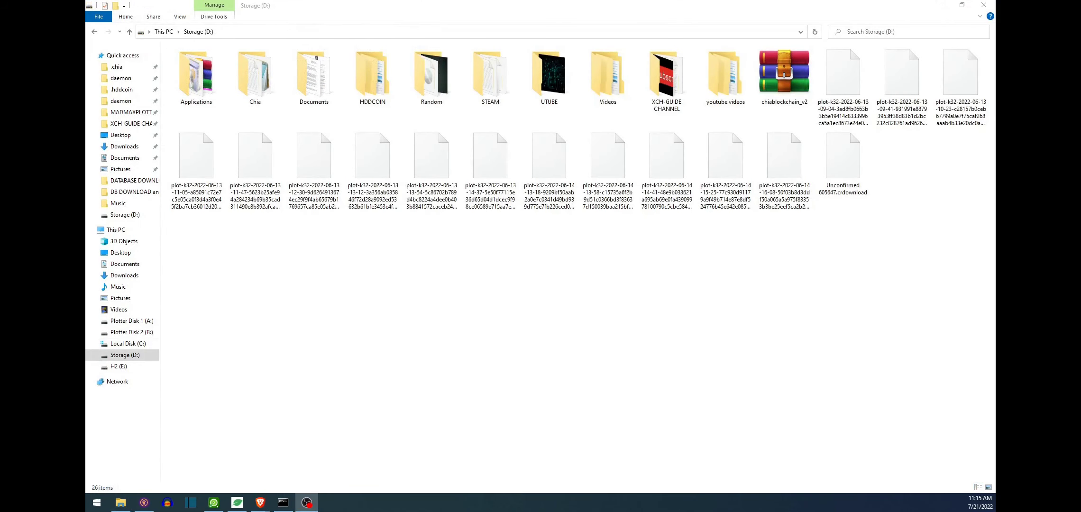
- Browse C:\Users\user\.chia\mainnet\db, showing blockchain_v2_mainnet.sqlite and peers.dat
click(94, 230)
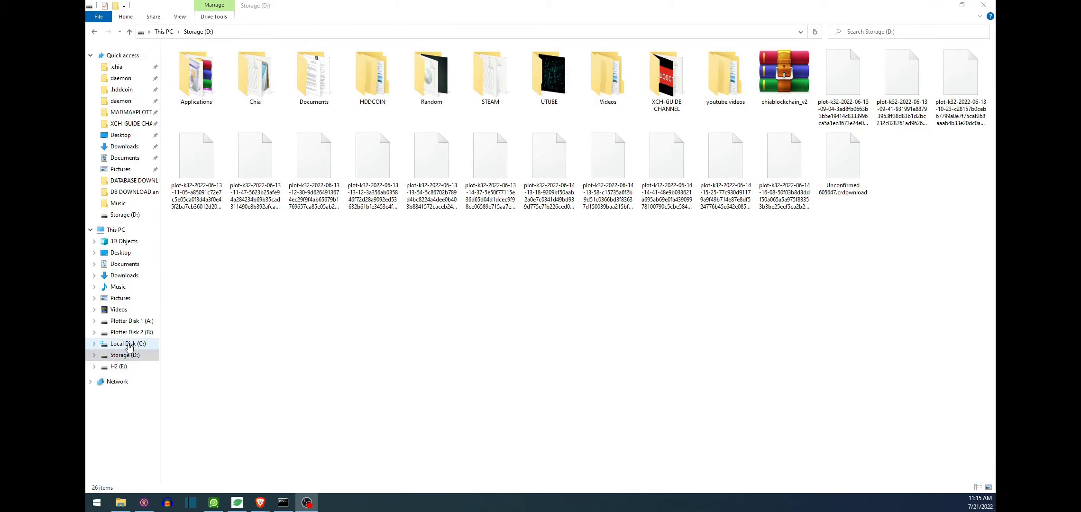
click(127, 343)
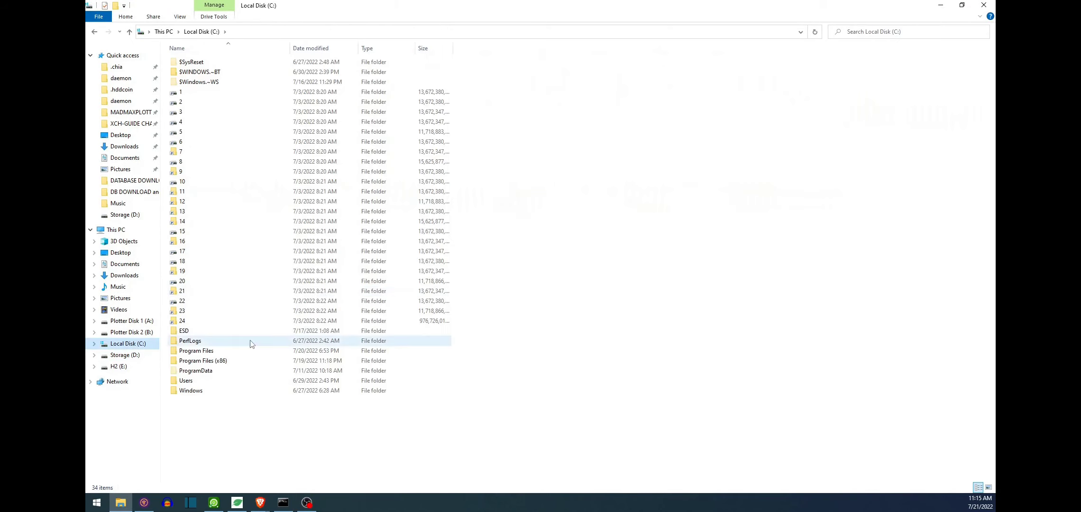
double_click(186, 380)
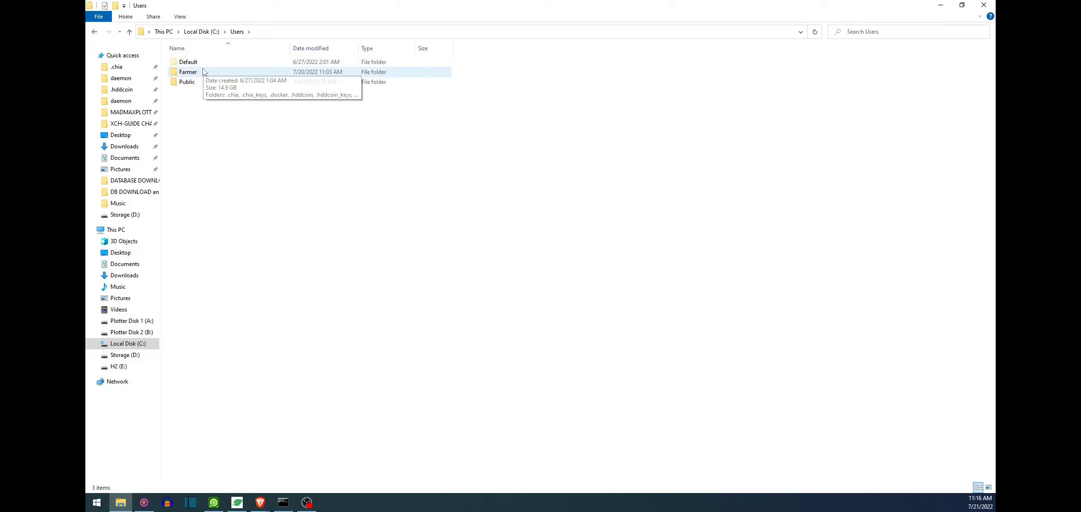
double_click(187, 72)
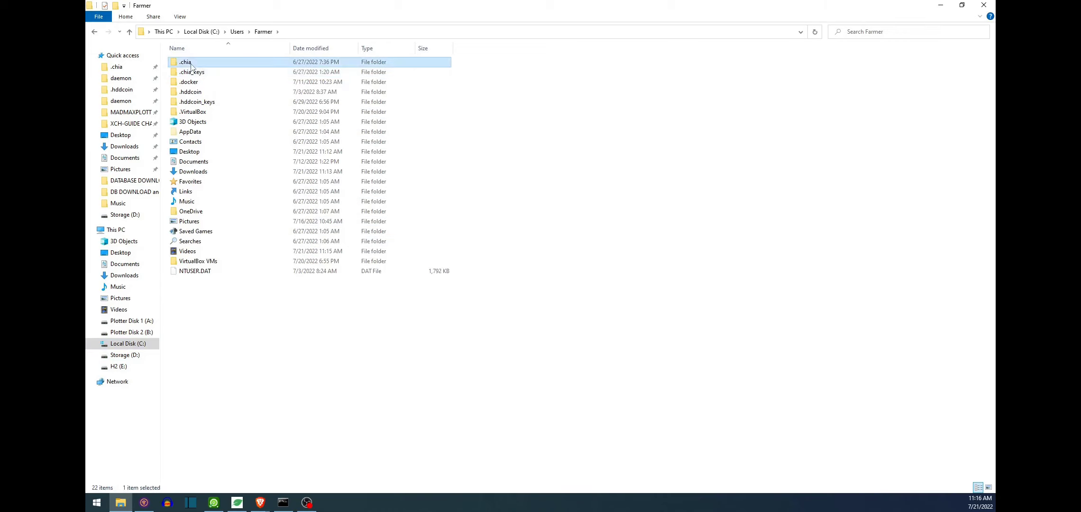
double_click(184, 62)
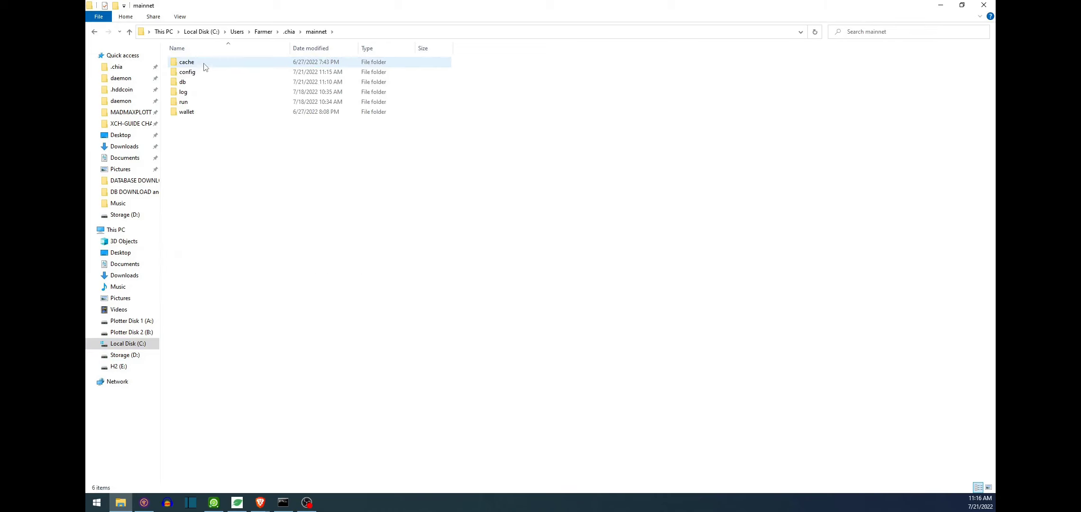
double_click(182, 82)
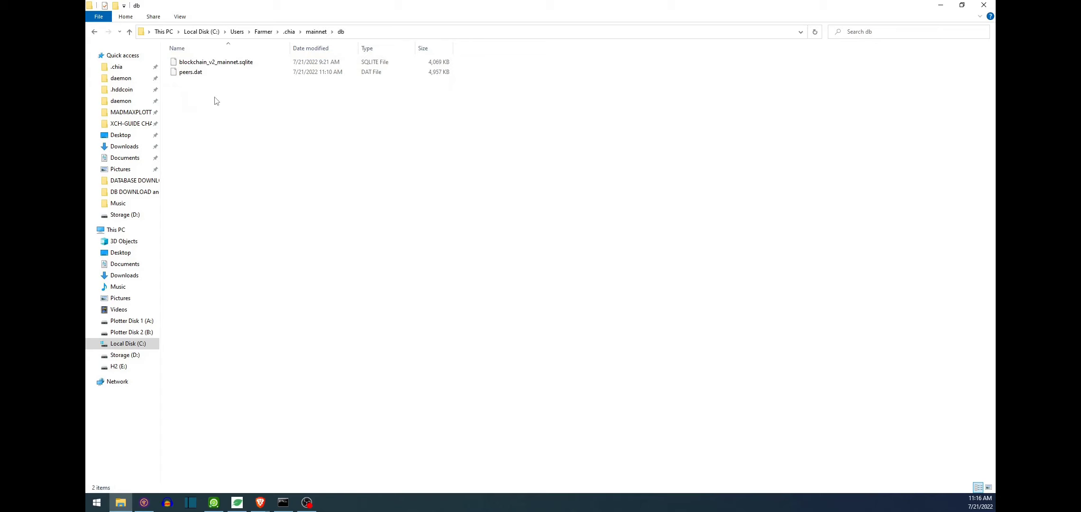
mouse_move(268, 137)
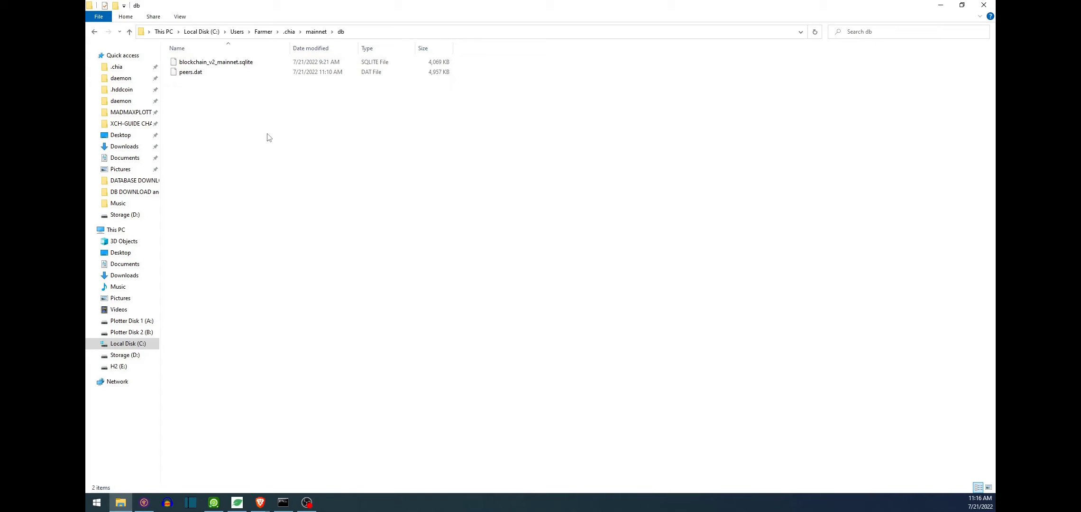
mouse_move(198, 455)
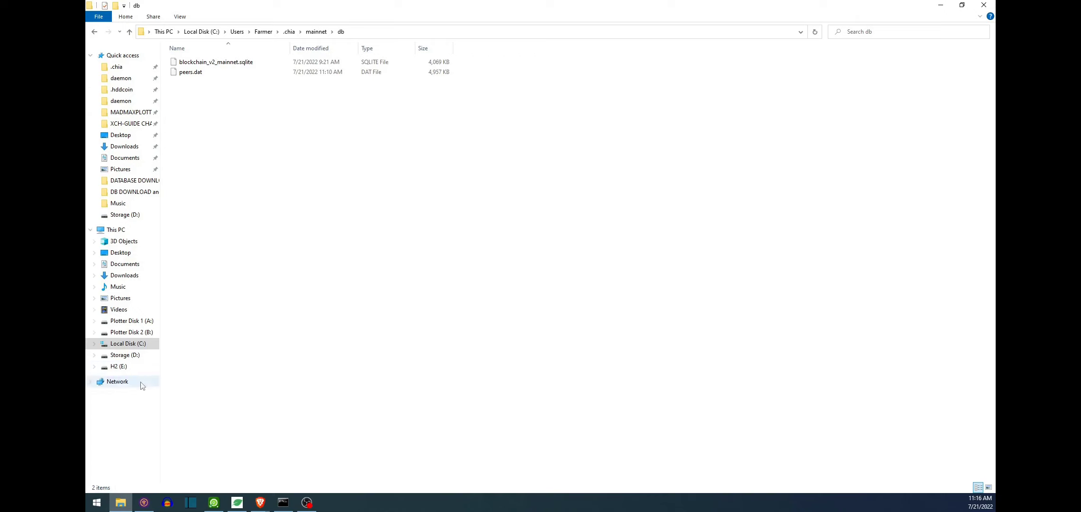
- Extract chiablockchain_v2 from D: into C:\Users\user\.chia\mainnet\db with WinRAR
click(125, 355)
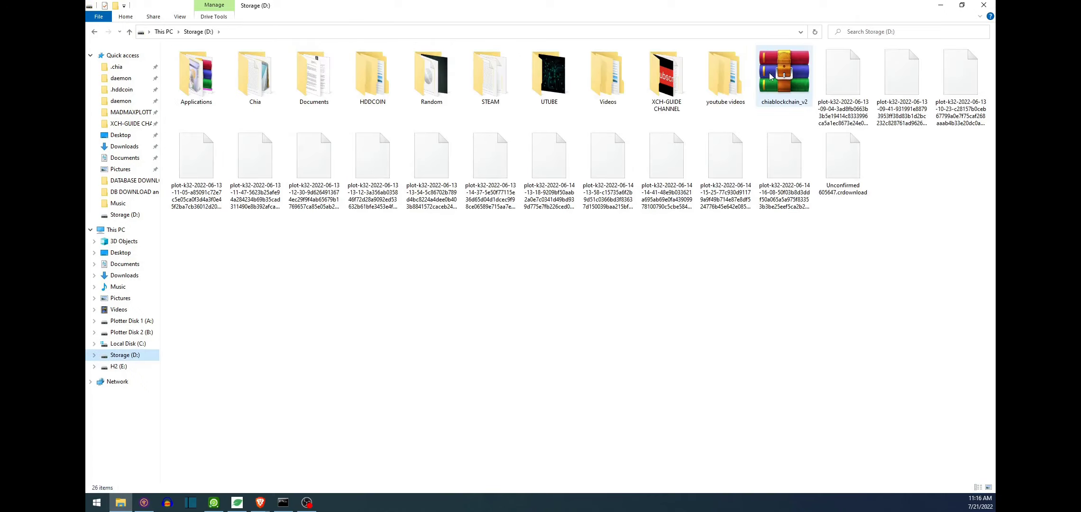
right_click(783, 76)
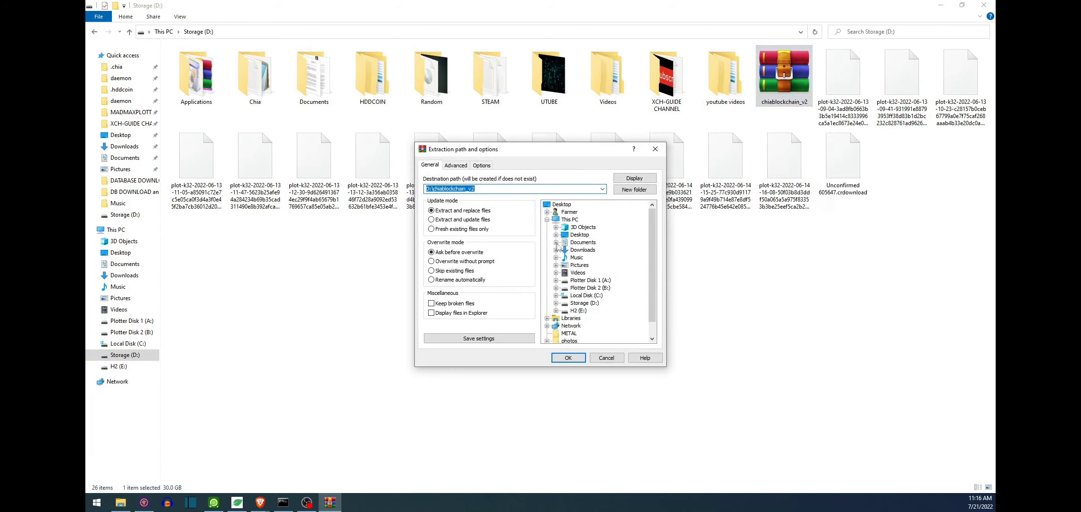
mouse_move(515, 248)
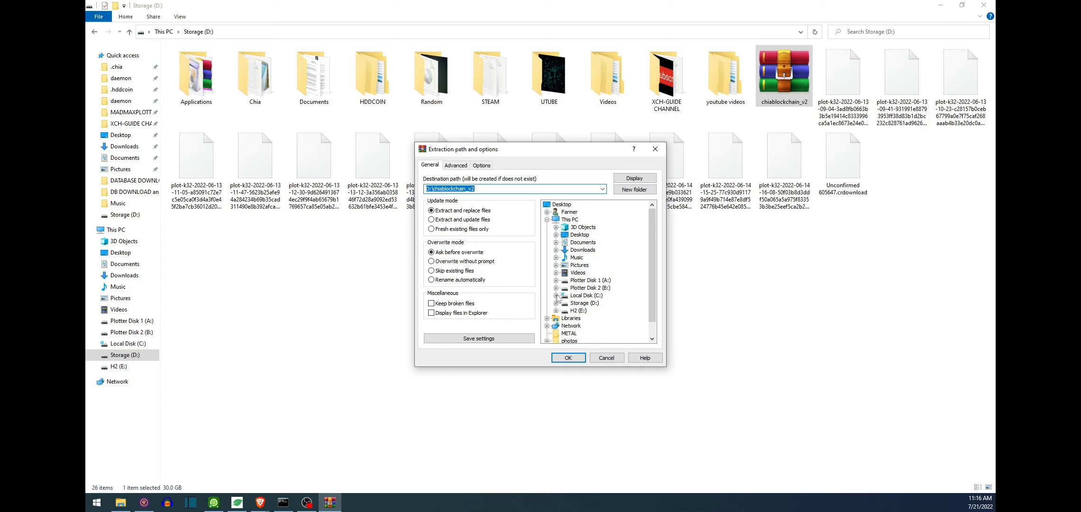
click(581, 295)
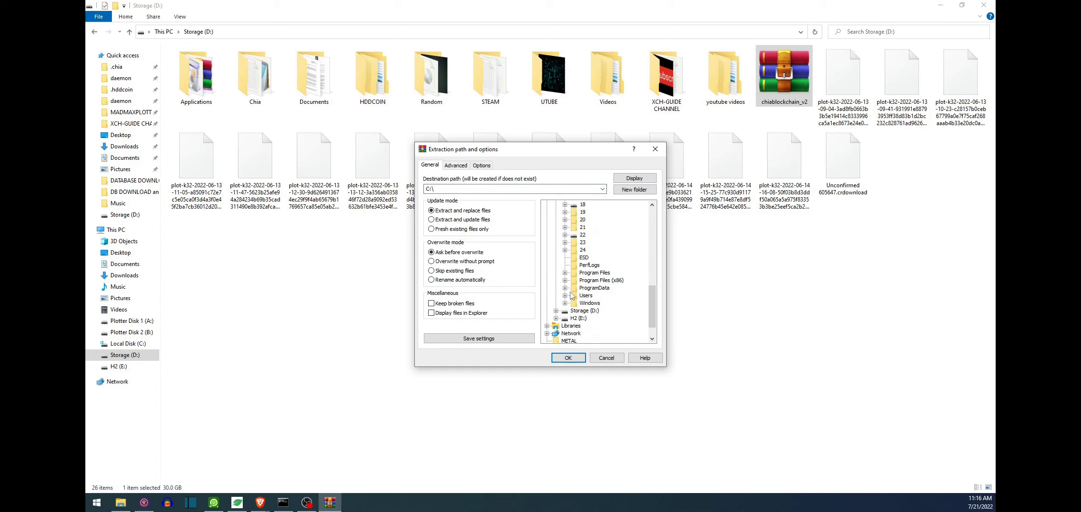
click(565, 295)
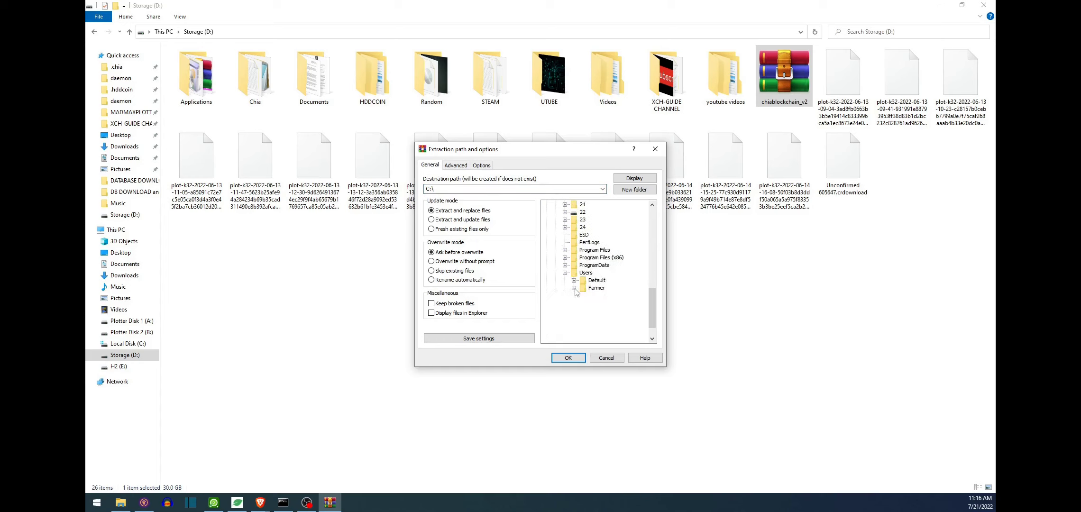
click(574, 288)
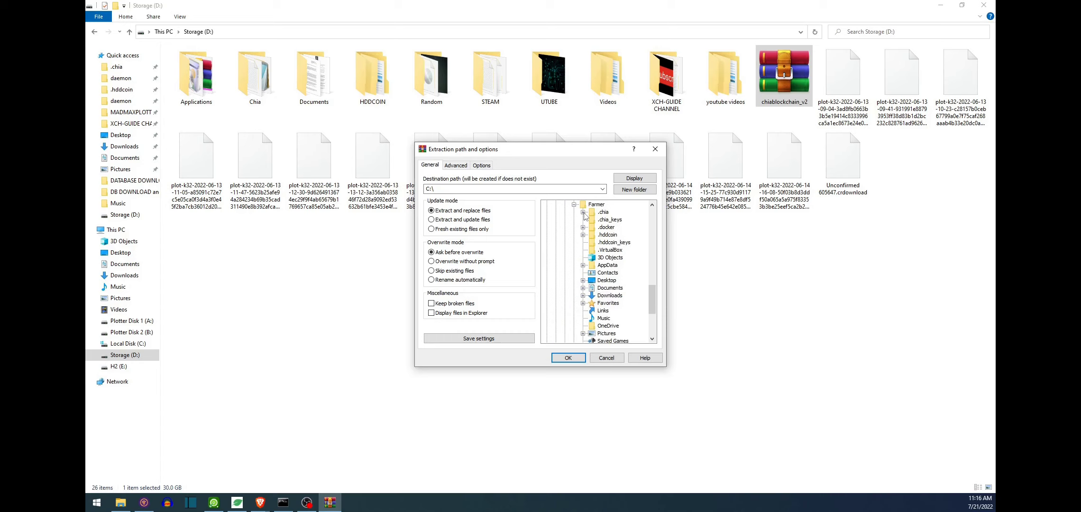
click(583, 211)
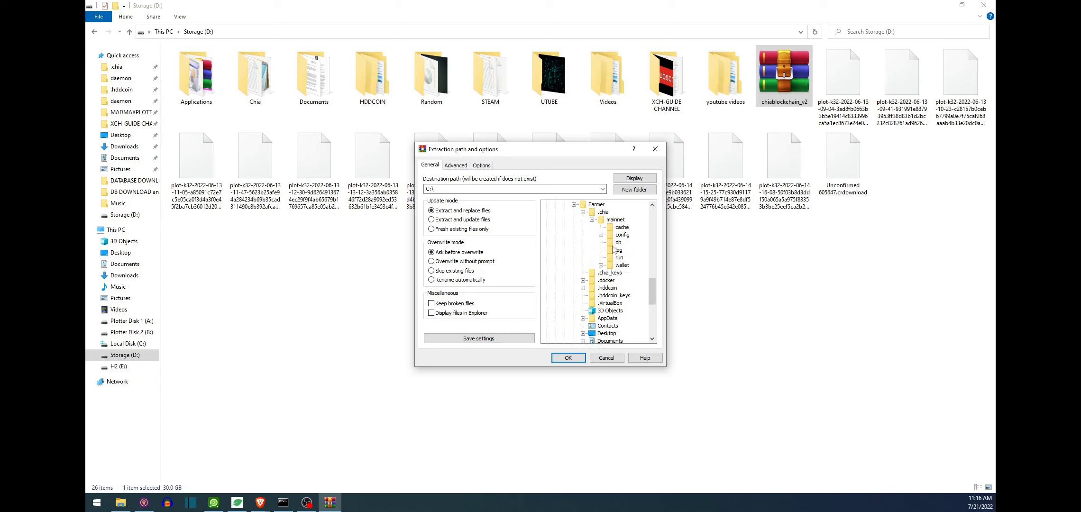
click(617, 241)
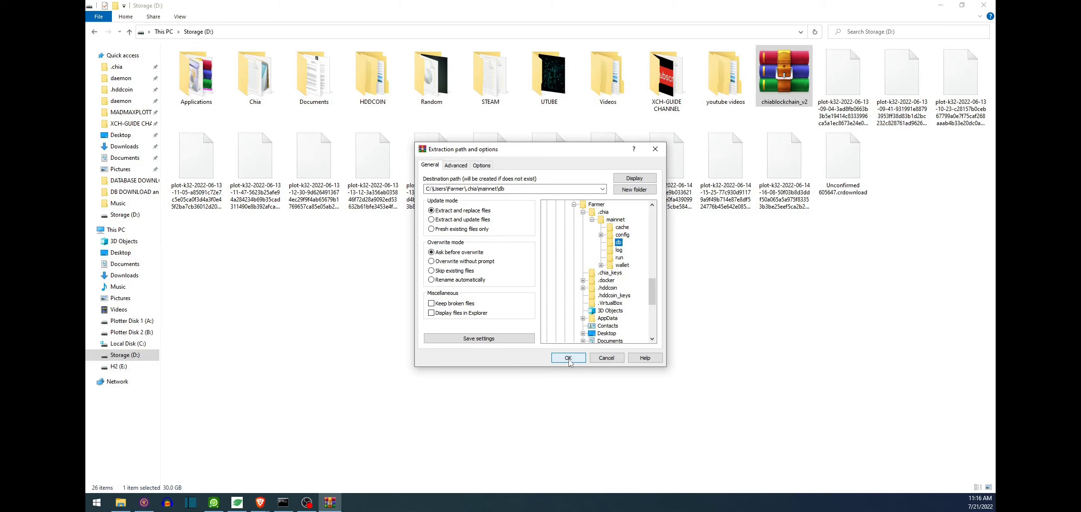
click(567, 358)
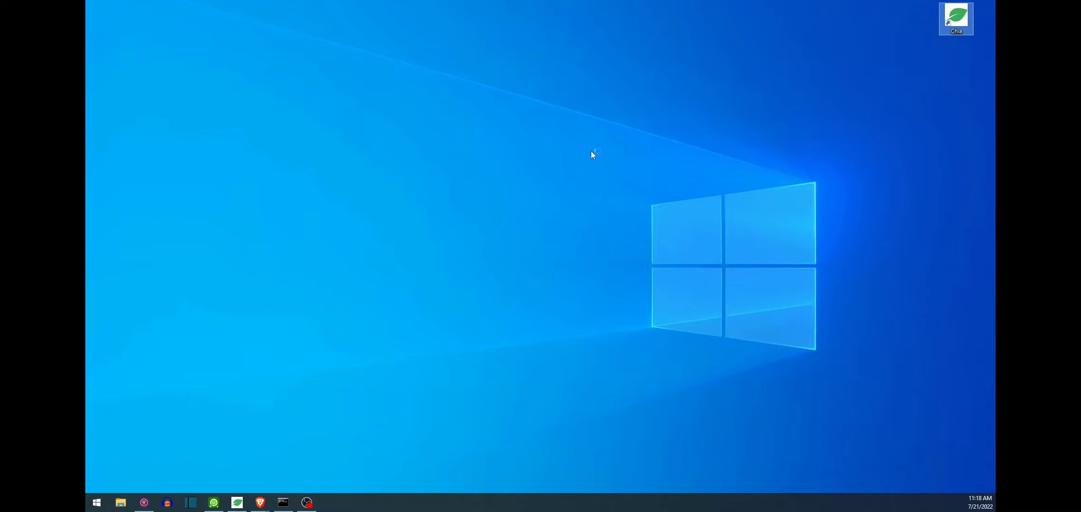
- Launch Chia from the desktop shortcut to show the synced farm with 7,013 plots
double_click(956, 17)
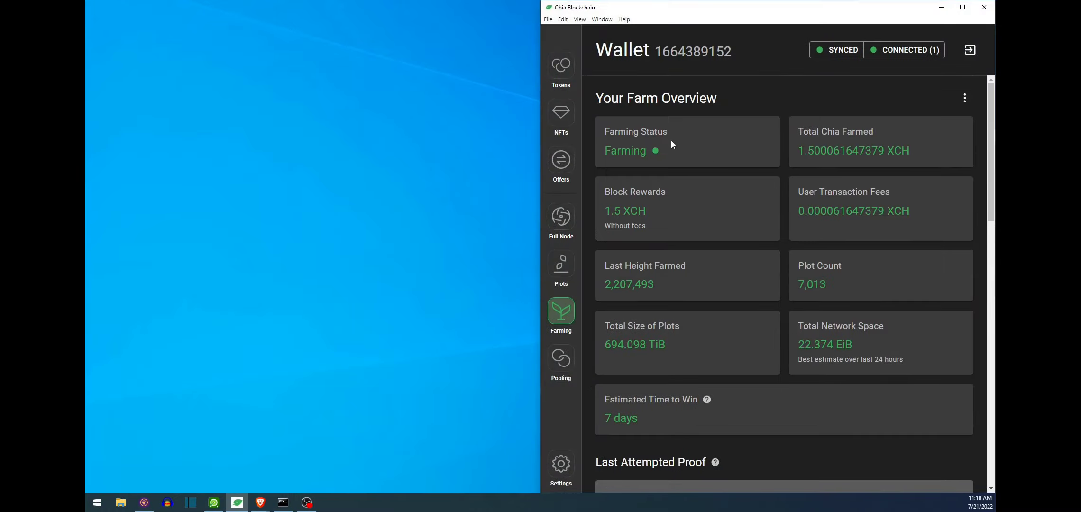
mouse_move(690, 243)
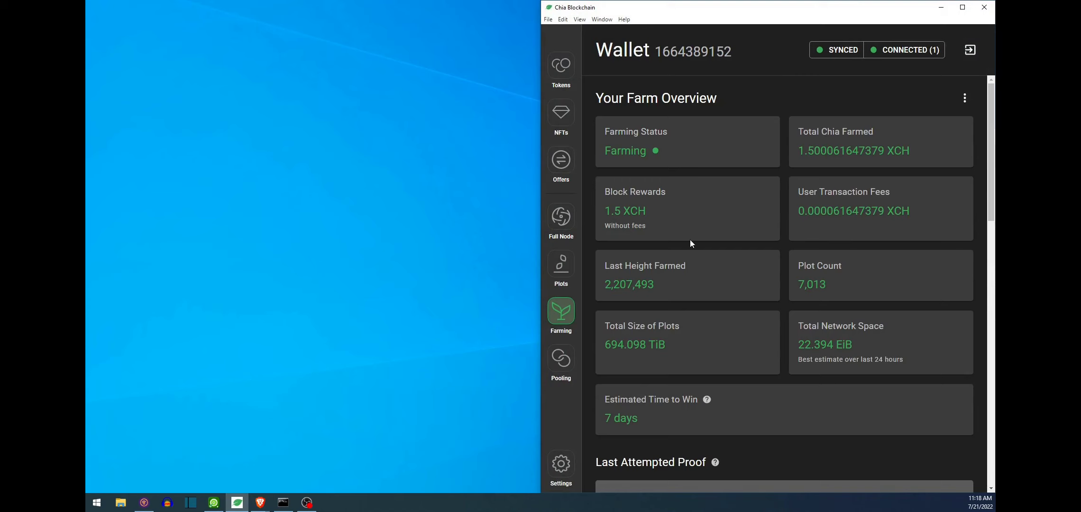